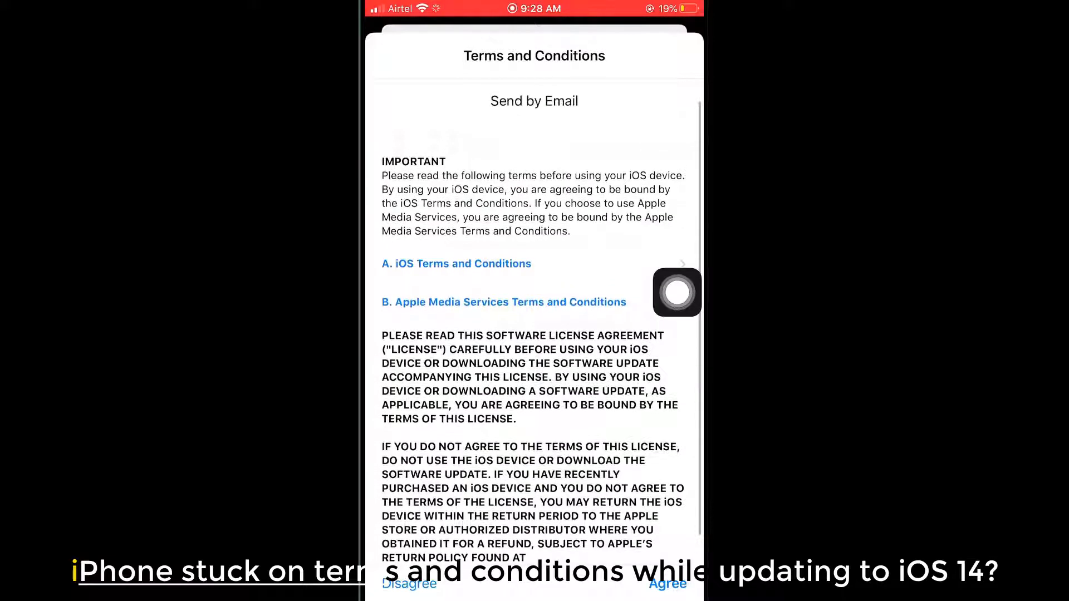
# - Join the PTCL-BB Wi-Fi network in Settings with its password entered
pyautogui.scroll(-3)
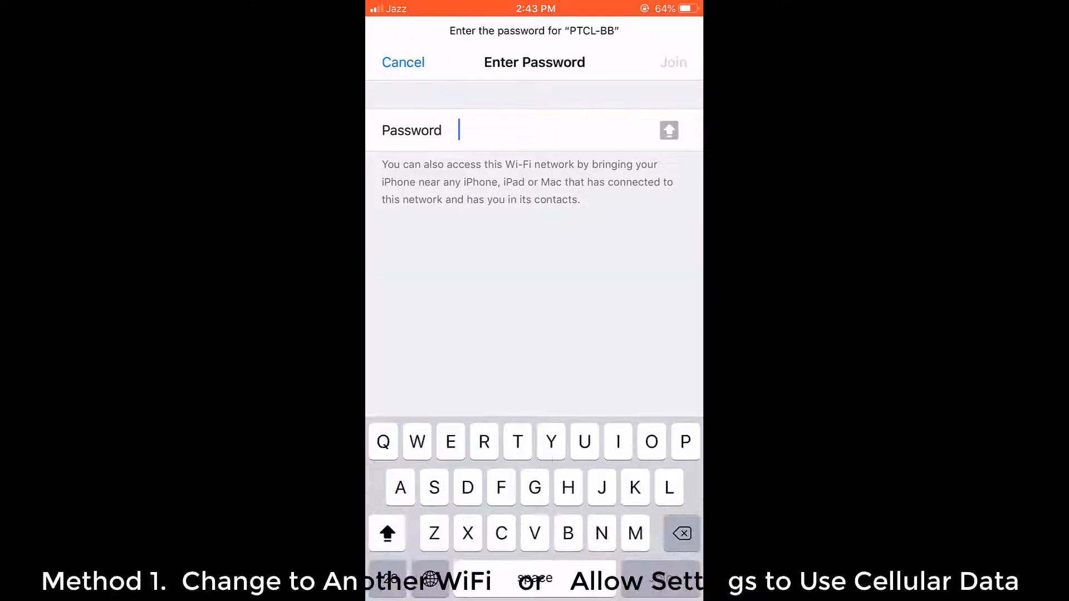
pyautogui.click(403, 61)
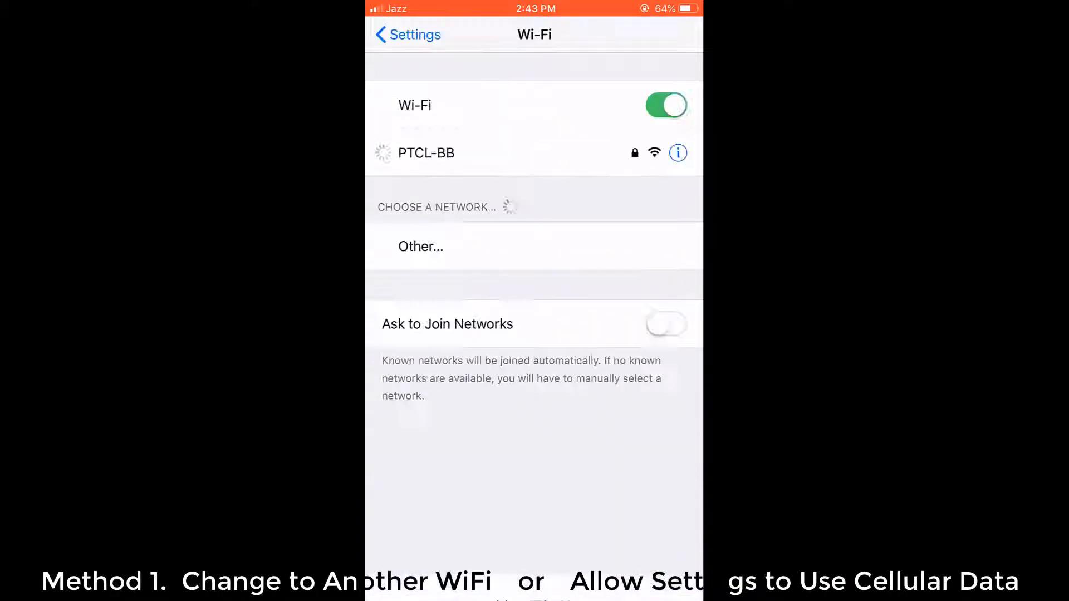
pyautogui.click(408, 34)
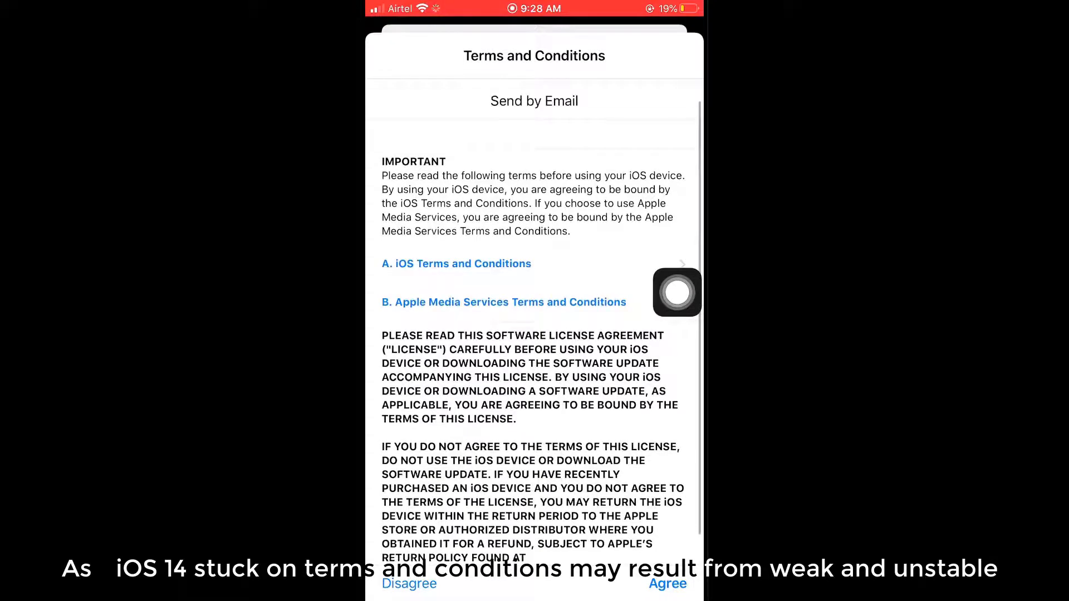
pyautogui.scroll(-3)
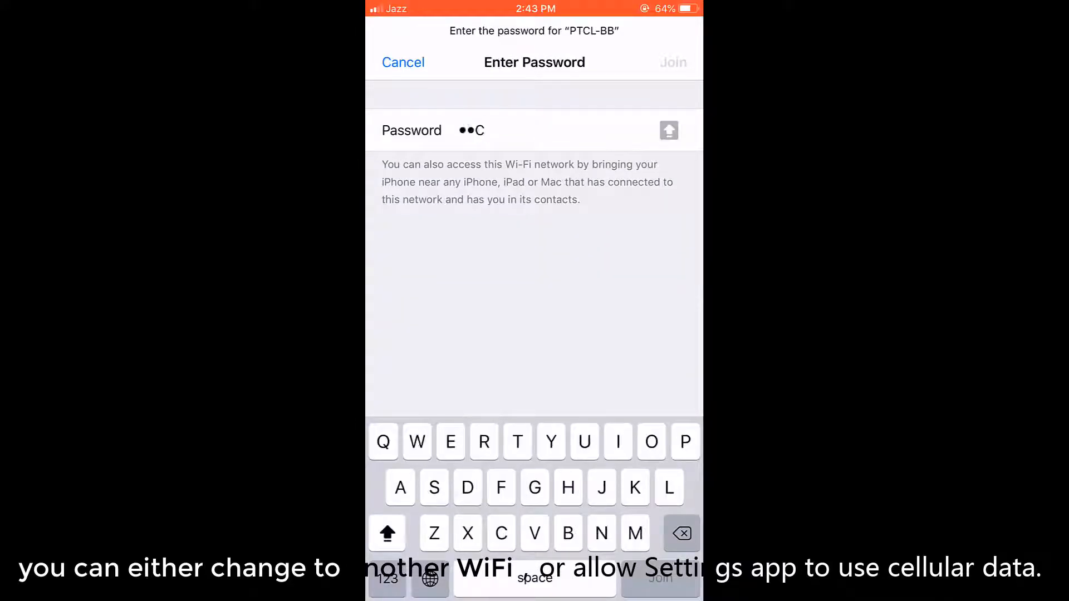
pyautogui.click(403, 61)
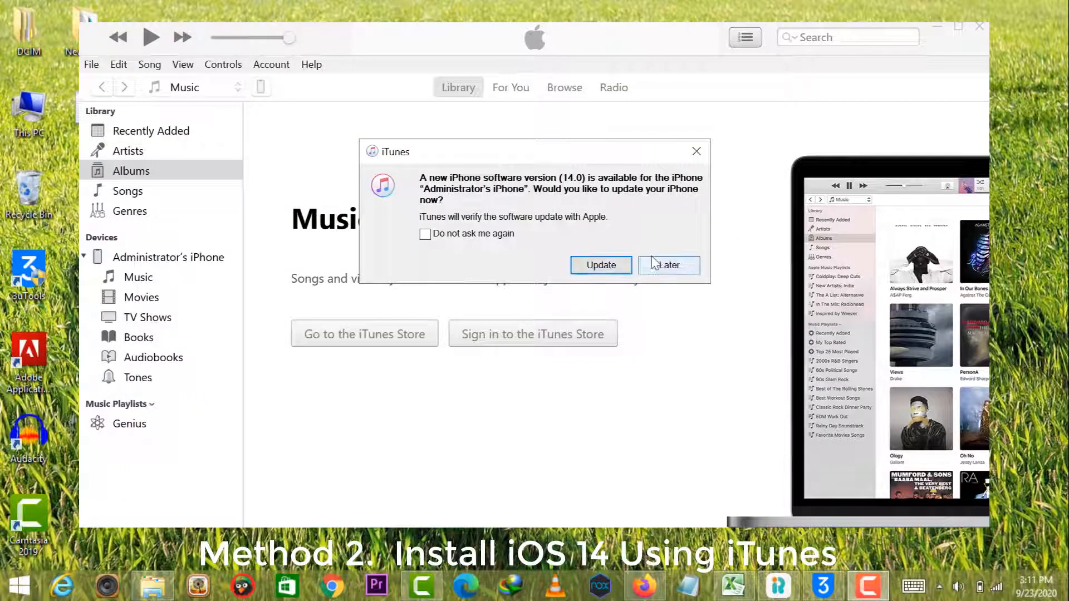
# - Dismiss the prompt, then start and confirm the iOS 14.0 update from the iPhone's Summary page
pyautogui.click(668, 264)
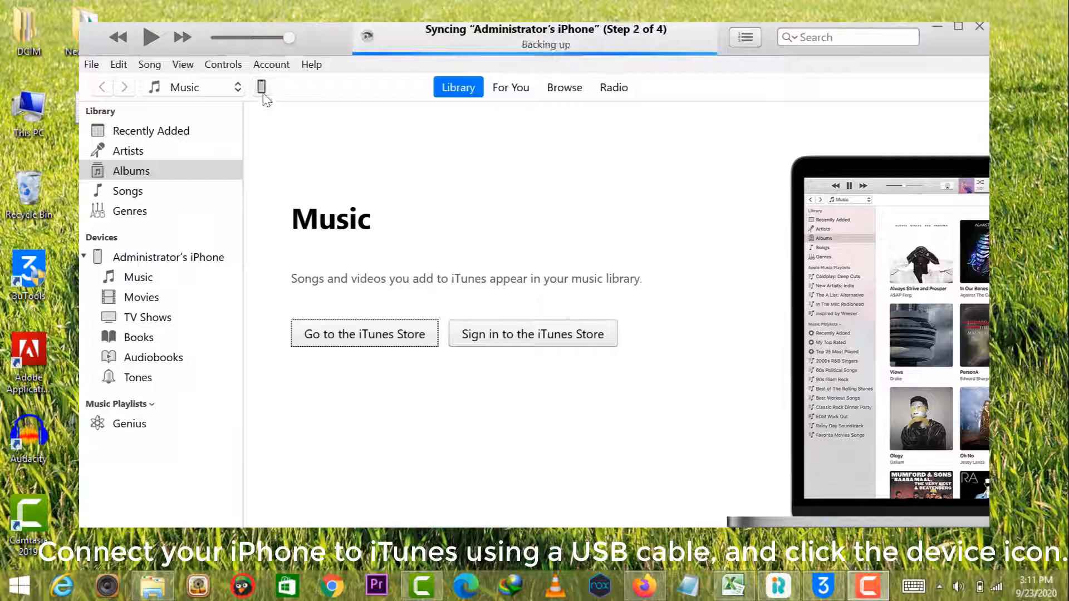
pyautogui.click(261, 87)
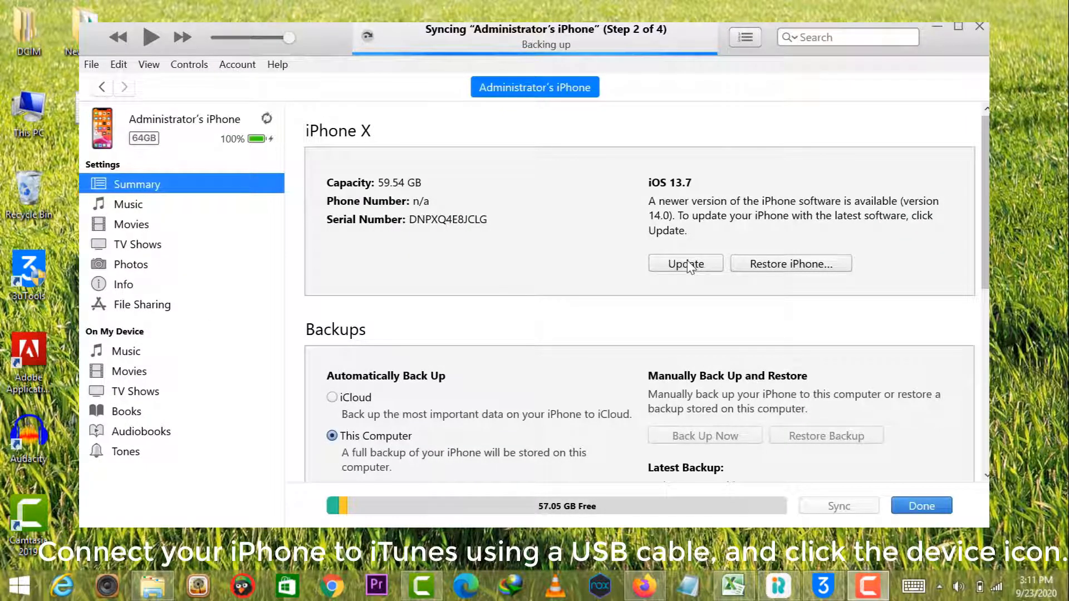
pyautogui.click(686, 264)
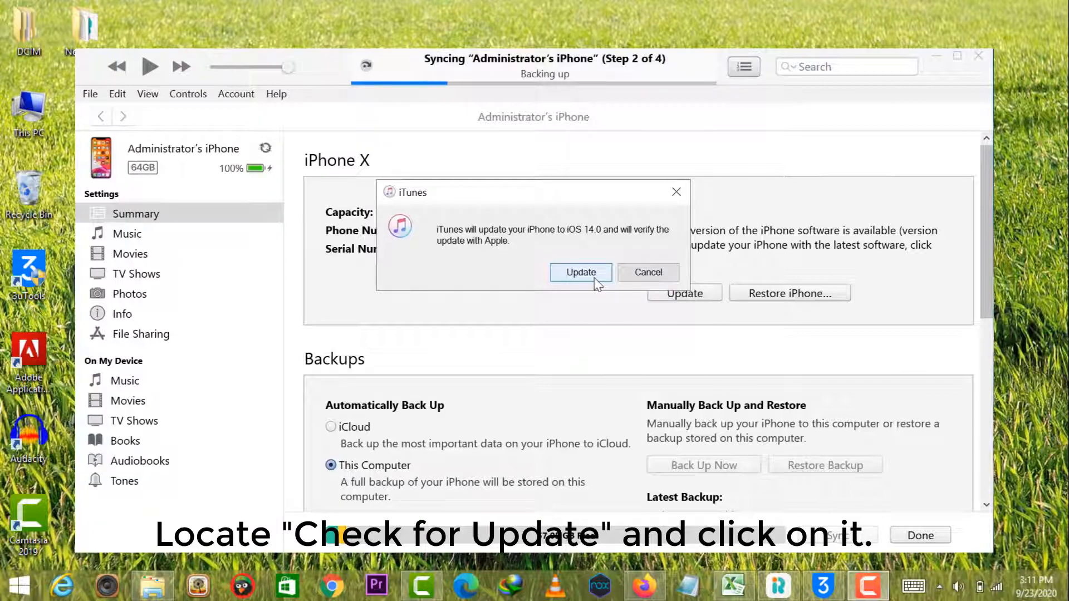
pyautogui.click(580, 272)
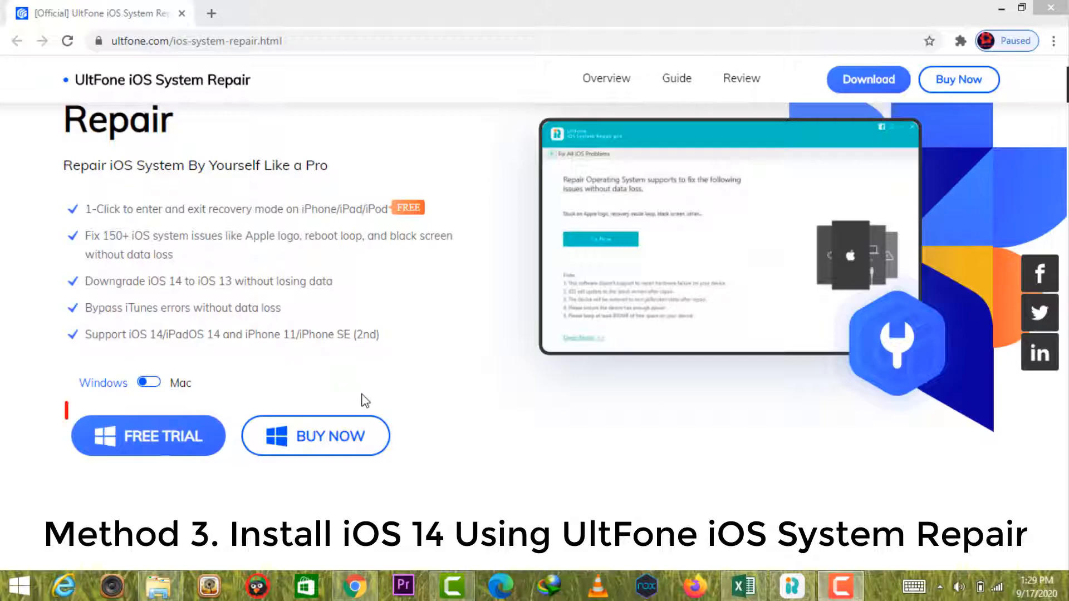
pyautogui.moveTo(329, 443)
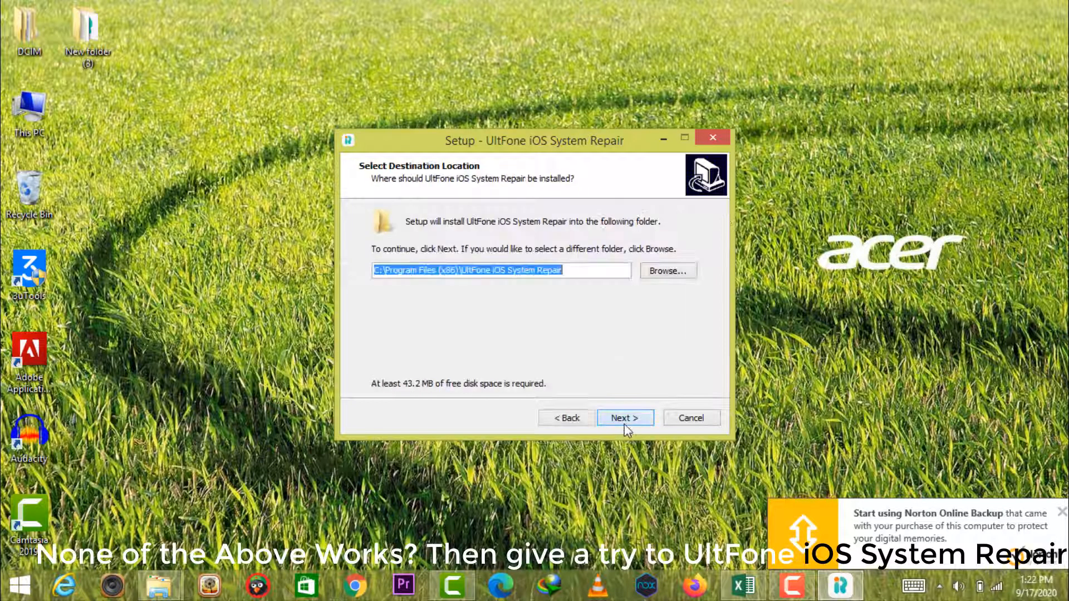
# - Keep the default Program Files destination folder and continue the setup wizard
pyautogui.click(624, 417)
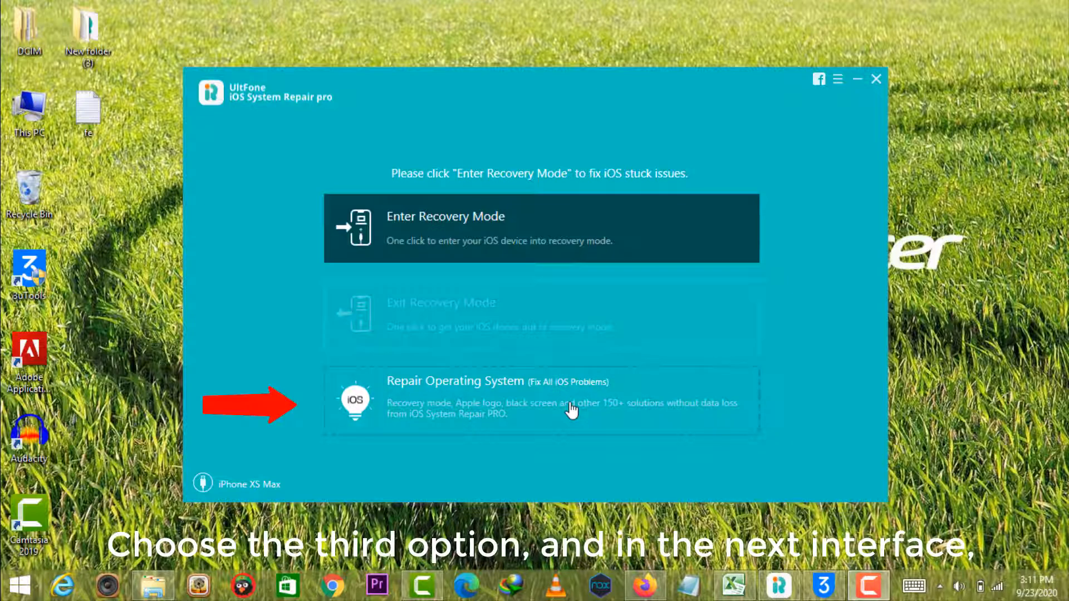
# - Choose Repair Operating System, download the iOS 14.0 firmware and start Repair Now
pyautogui.click(539, 401)
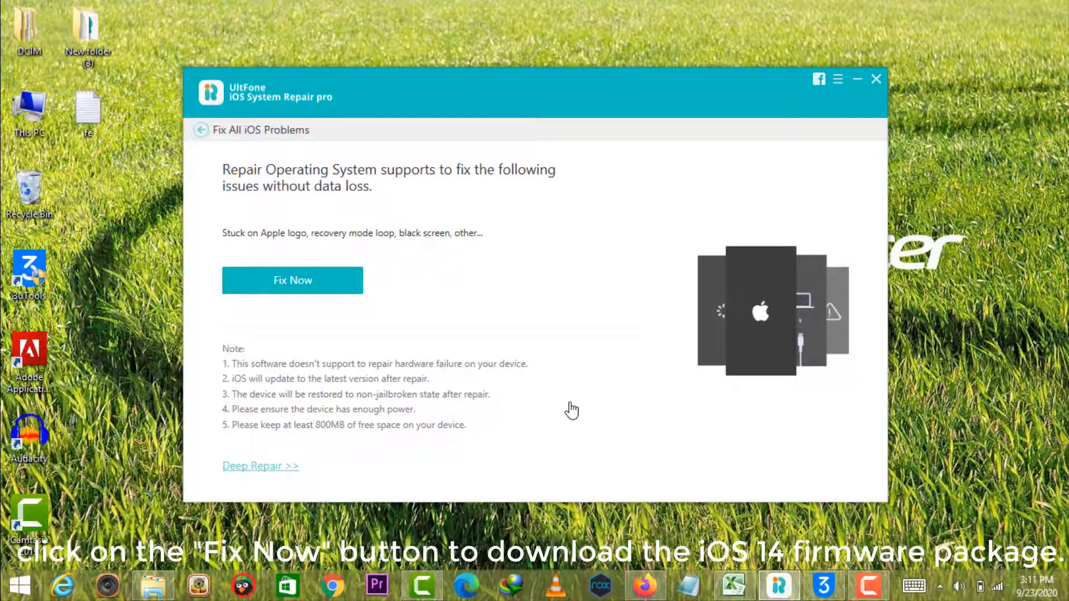
pyautogui.click(292, 280)
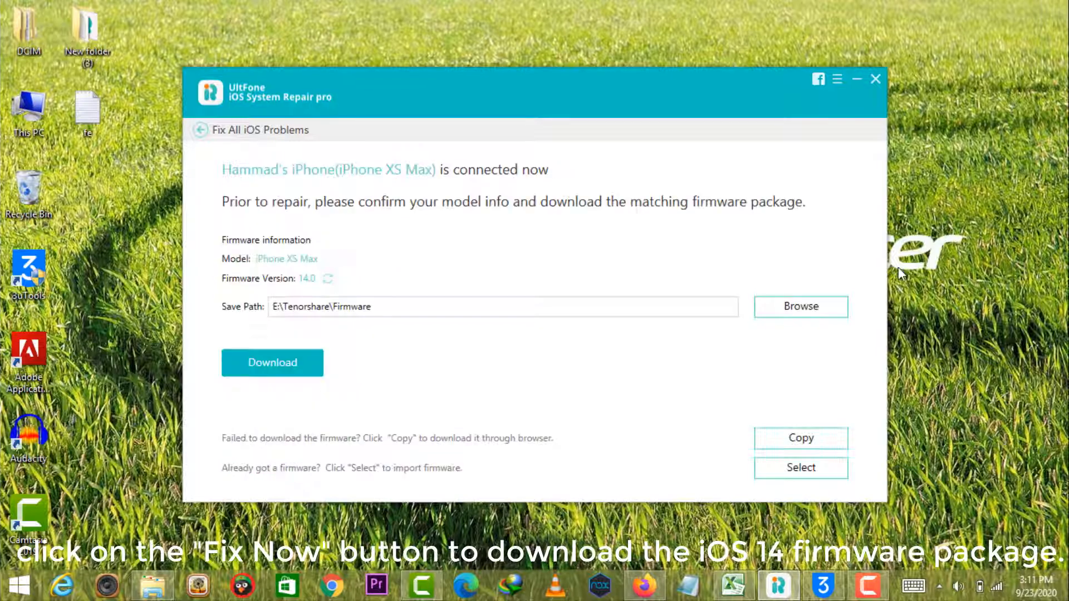
pyautogui.click(272, 362)
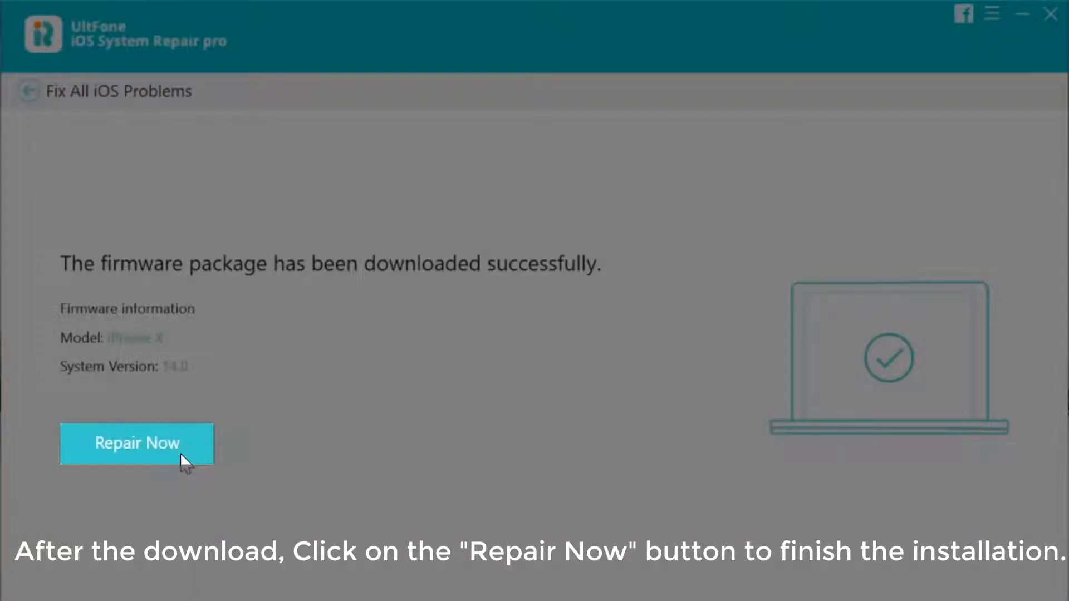
pyautogui.click(137, 443)
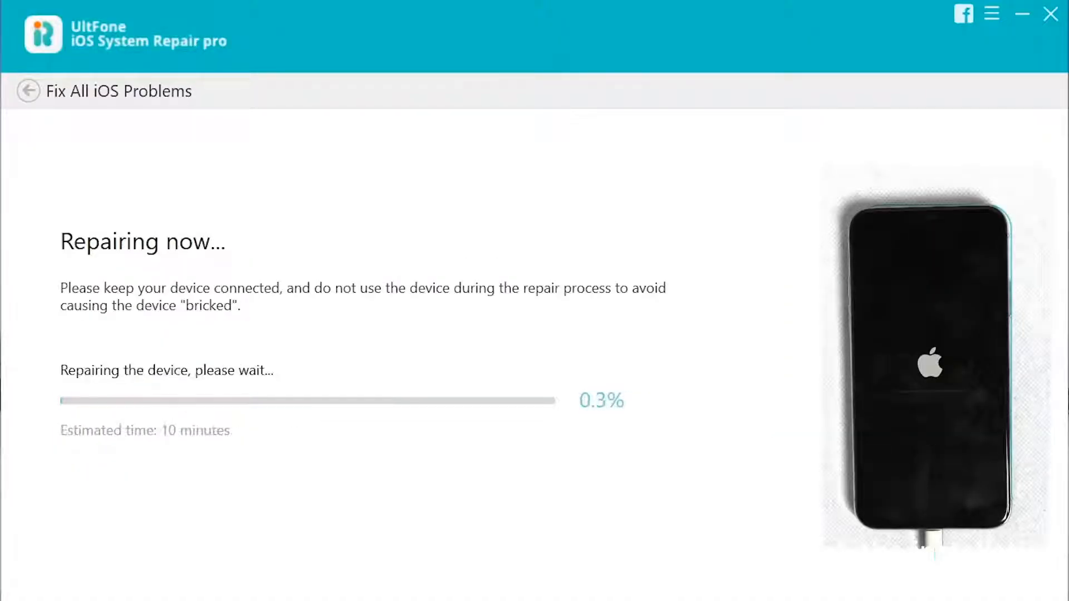